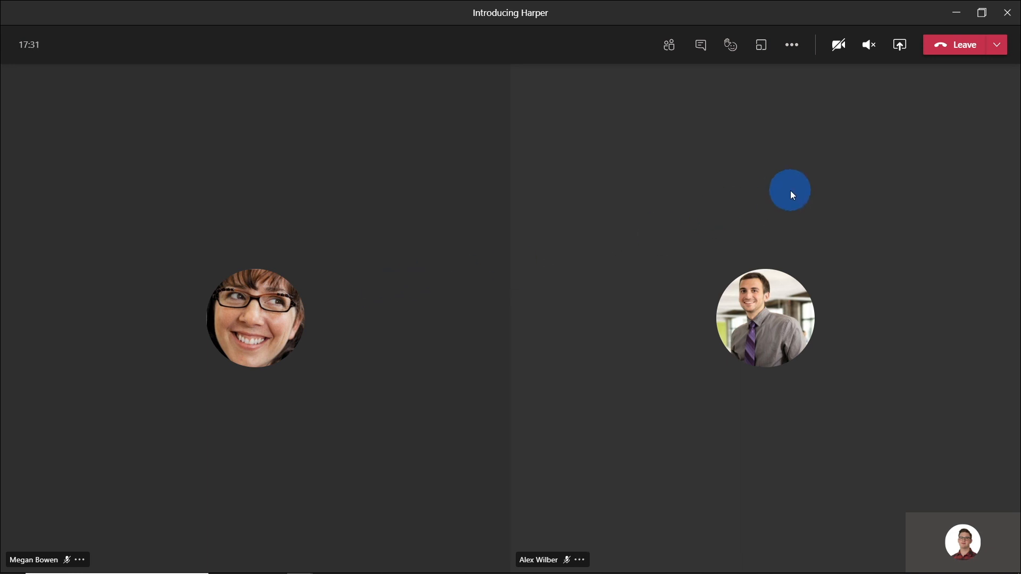
mouse_move(900, 45)
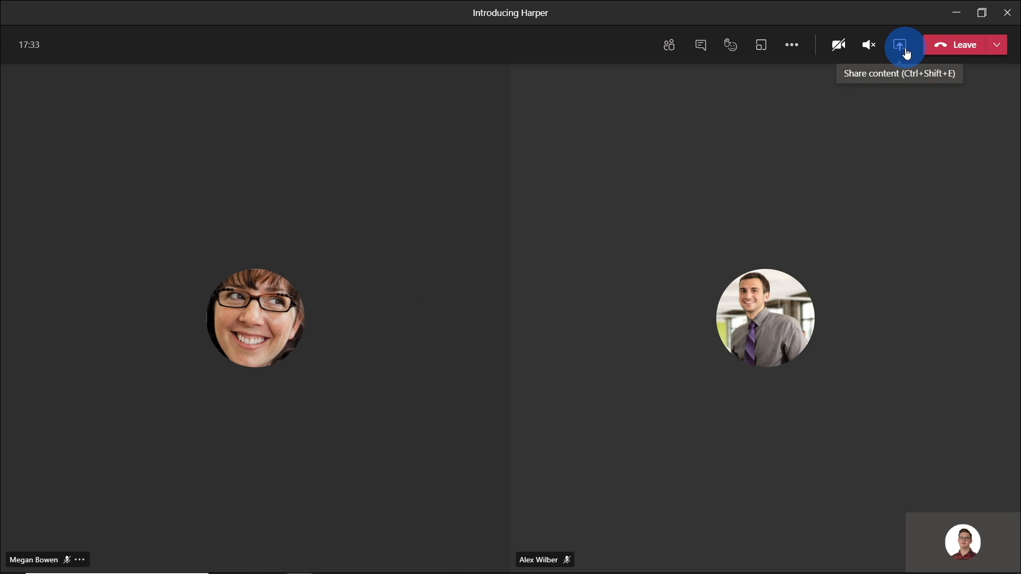
Reveal the Share content tray listing desktops, windows, Whiteboard and PowerPoint files
left_click(903, 45)
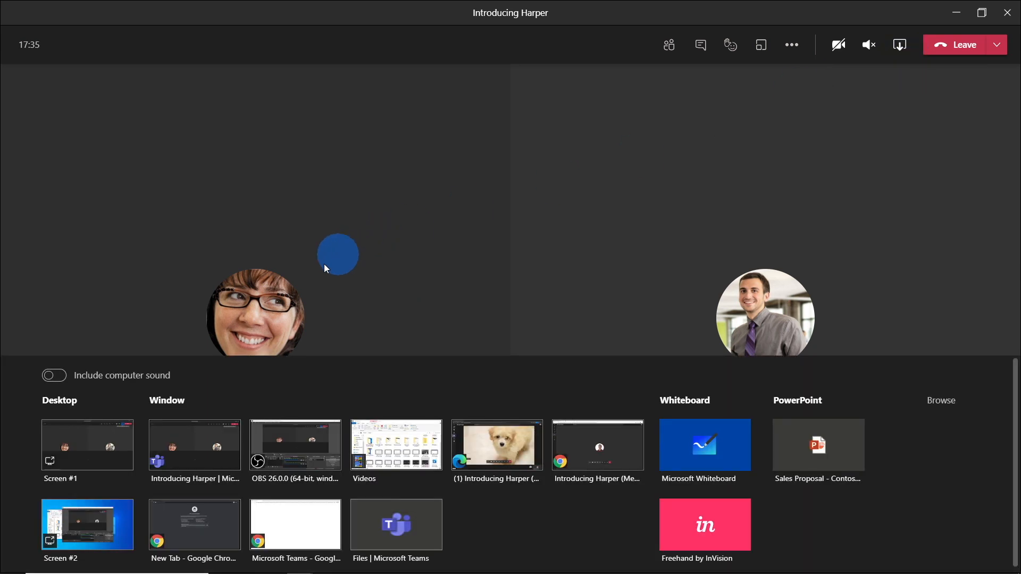
mouse_move(258, 375)
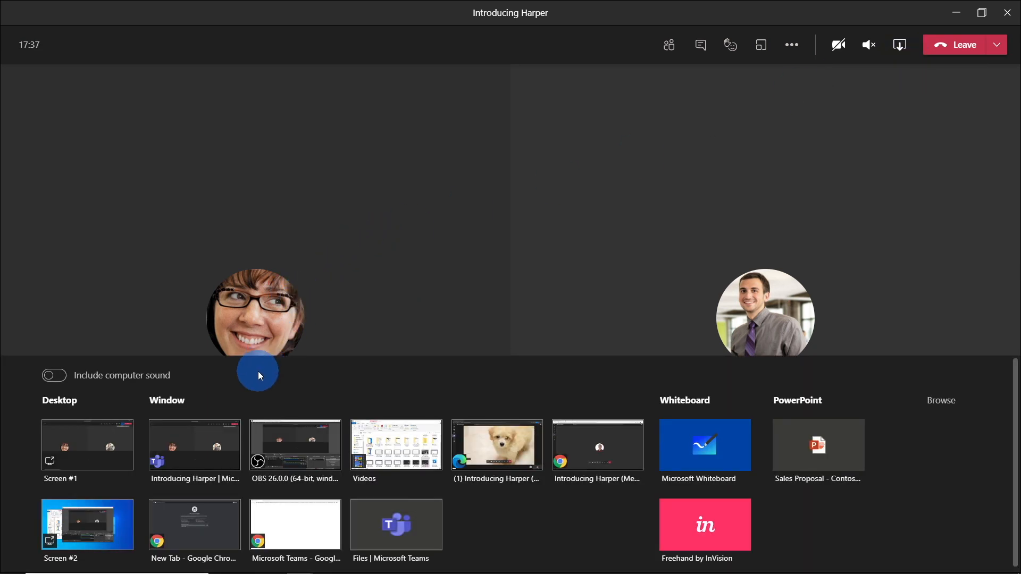
left_click(86, 446)
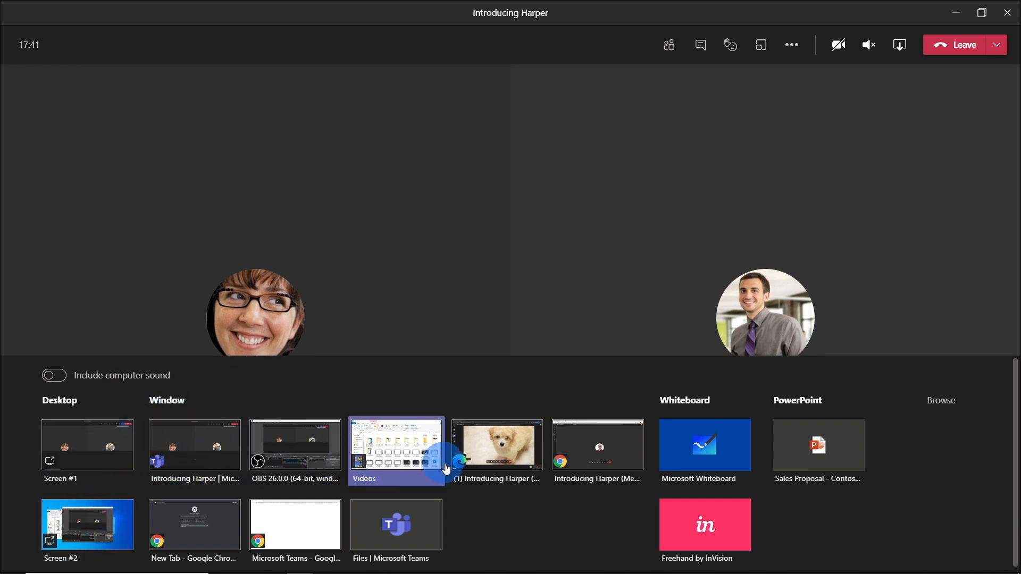
mouse_move(460, 504)
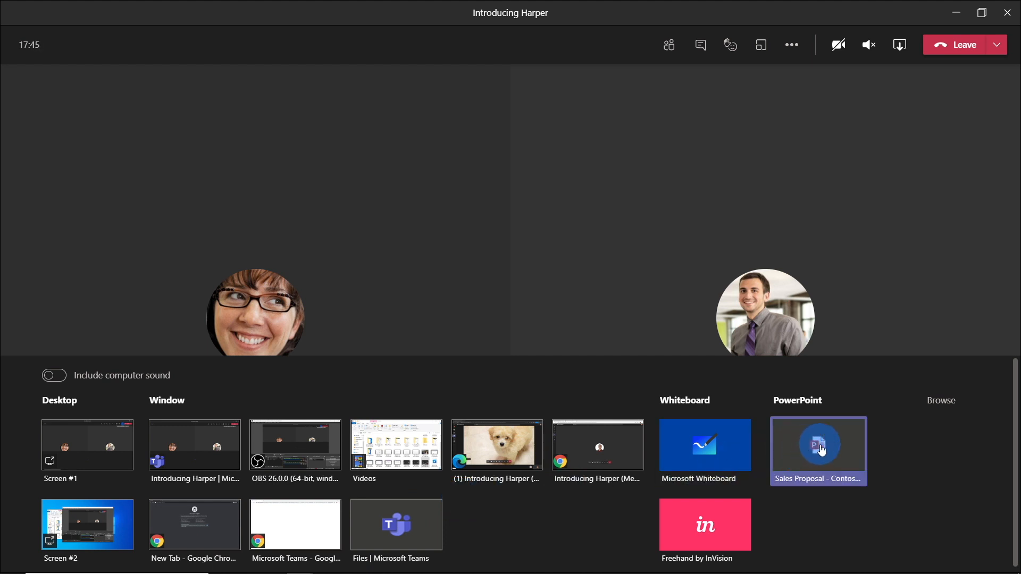
mouse_move(827, 468)
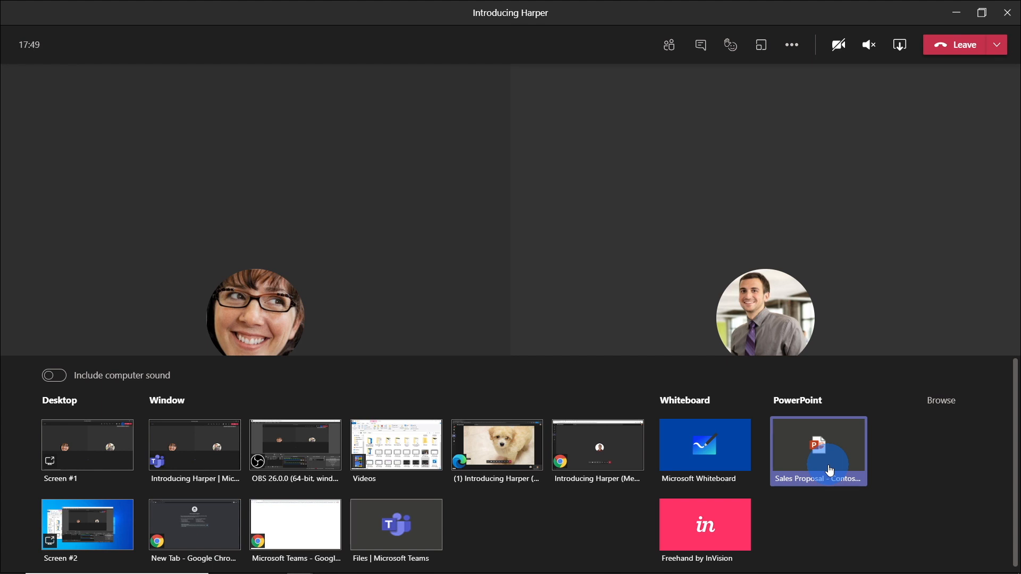
mouse_move(939, 416)
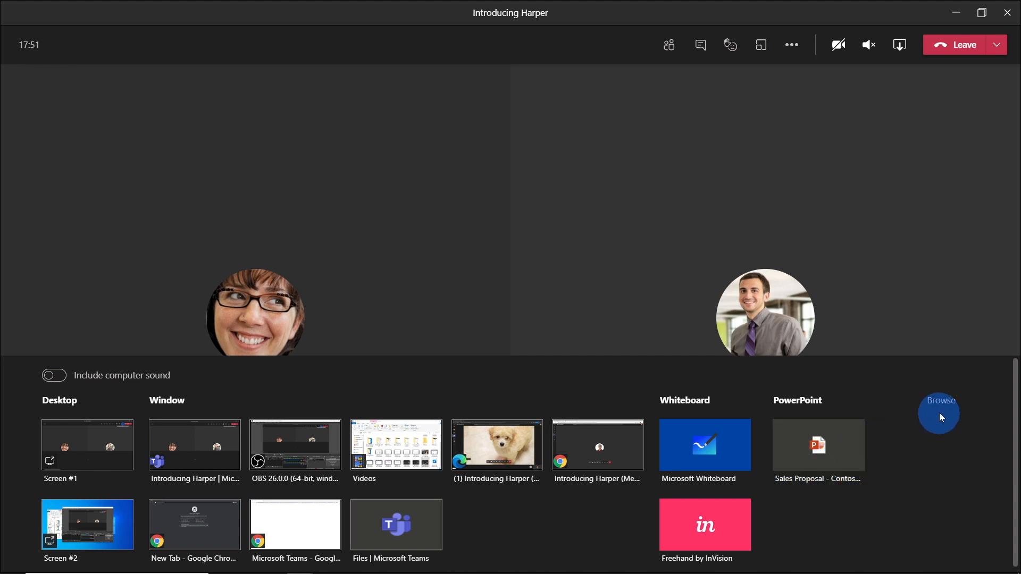
Browse to Documents and upload Harper Puff.pptx from this computer for sharing
left_click(940, 401)
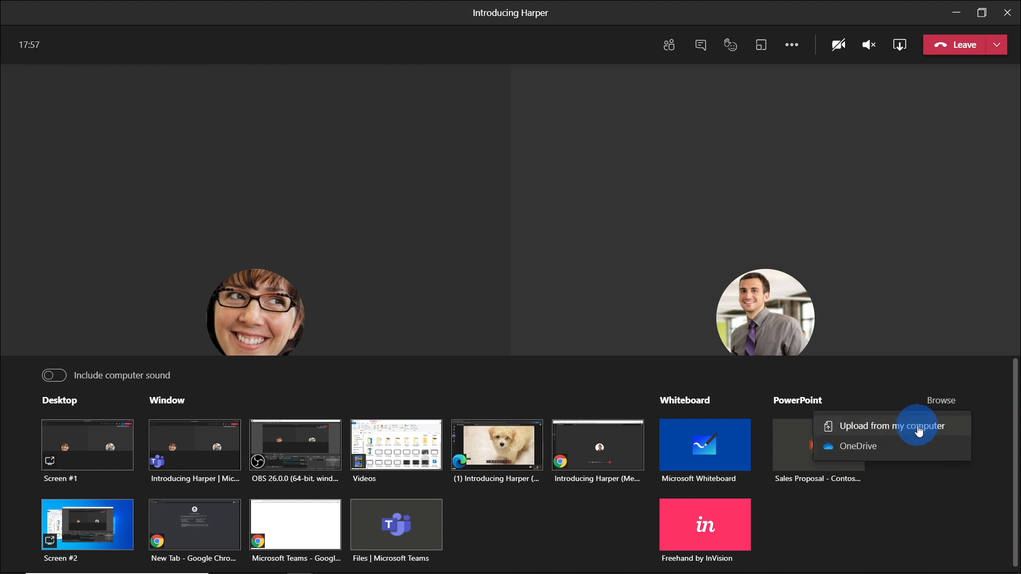
left_click(892, 425)
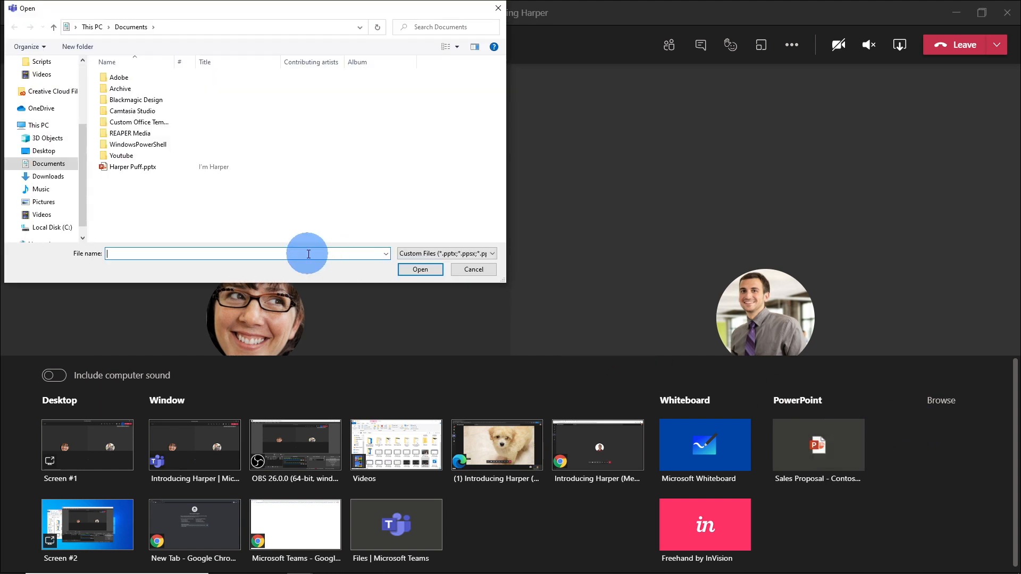
left_click(134, 167)
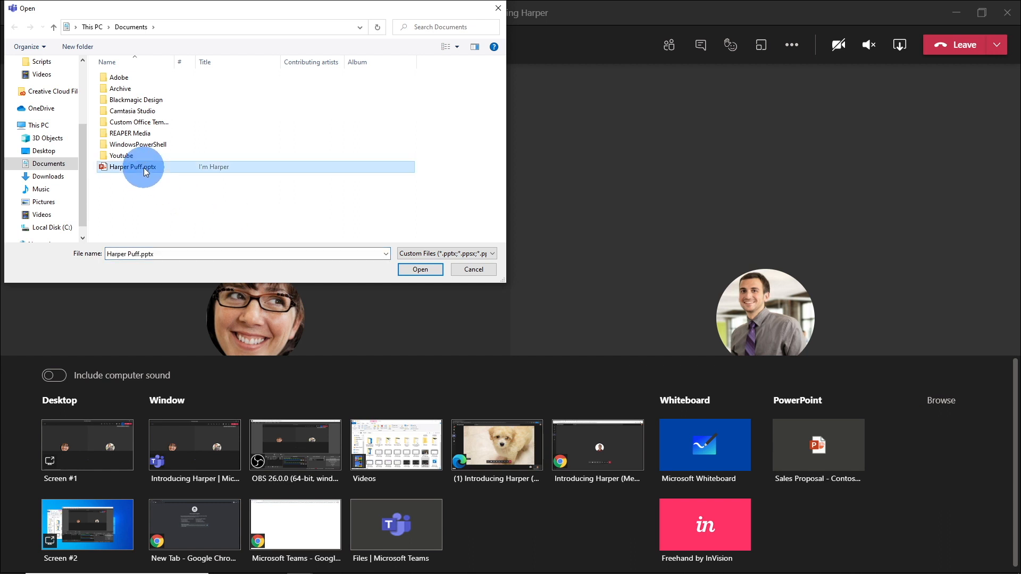
left_click(420, 269)
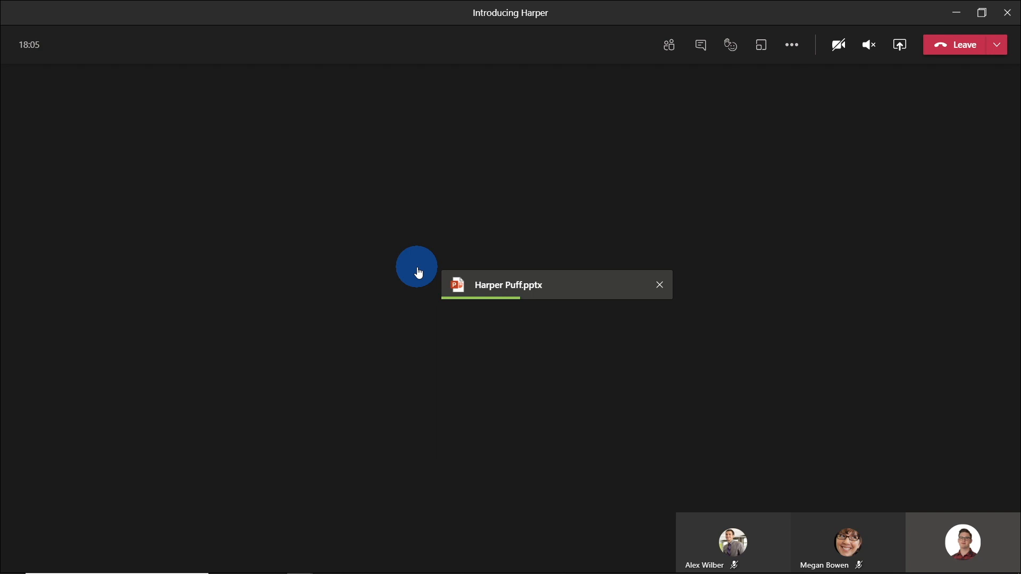
Start presenting Harper Puff.pptx on slide 1 of 5 with speaker notes and thumbnails
left_click(508, 285)
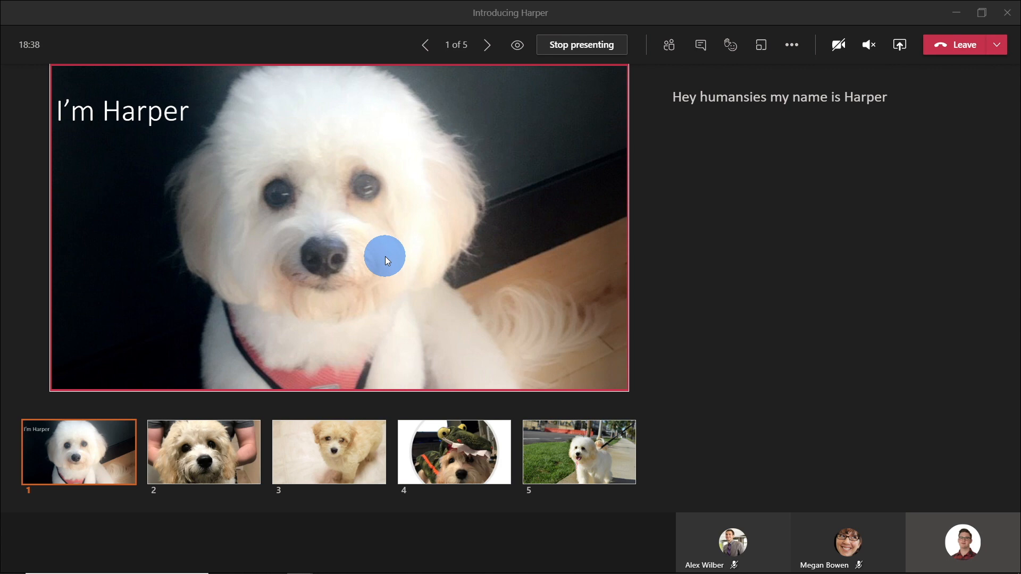
mouse_move(309, 279)
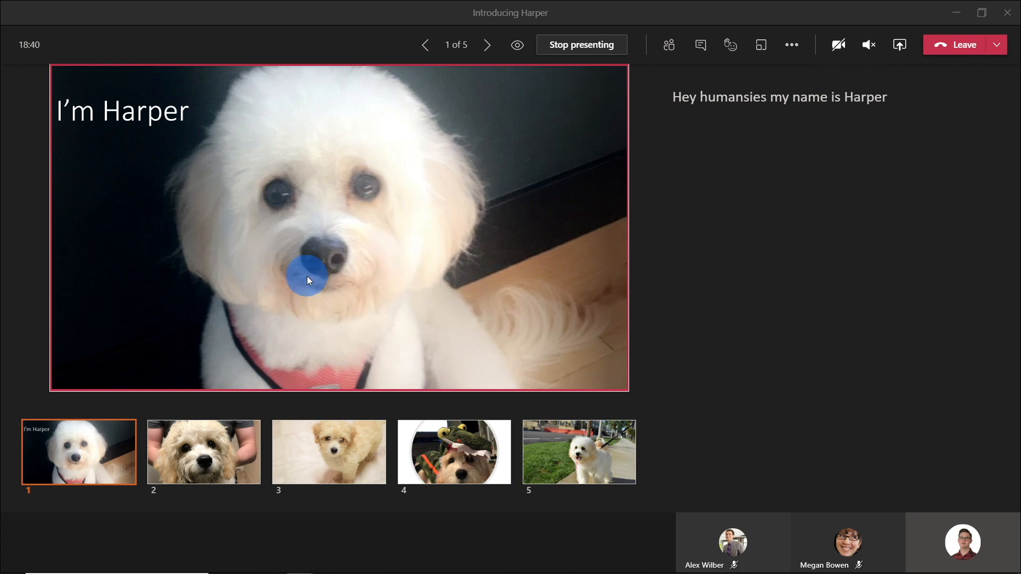
mouse_move(345, 447)
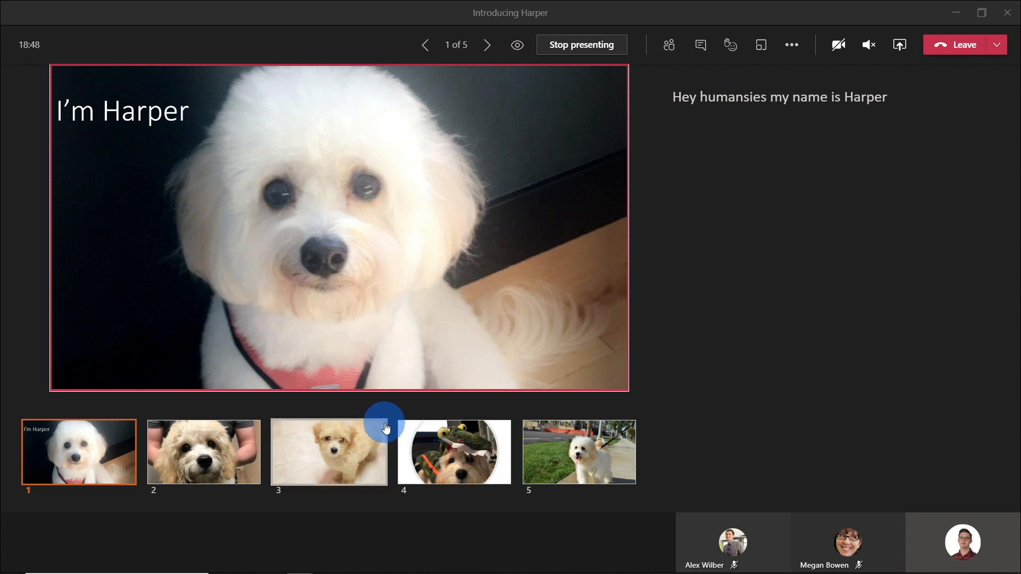
mouse_move(756, 135)
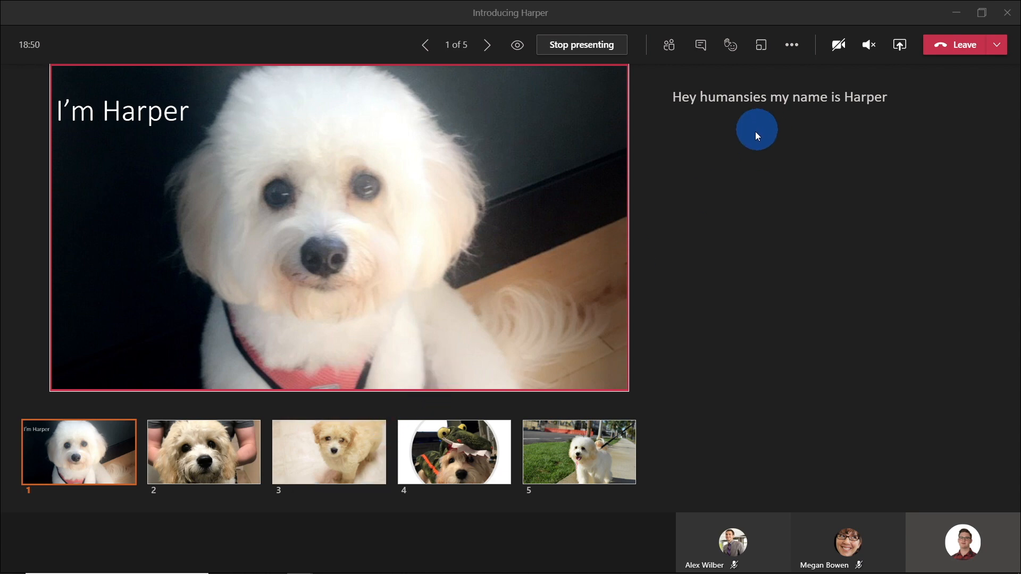
mouse_move(746, 137)
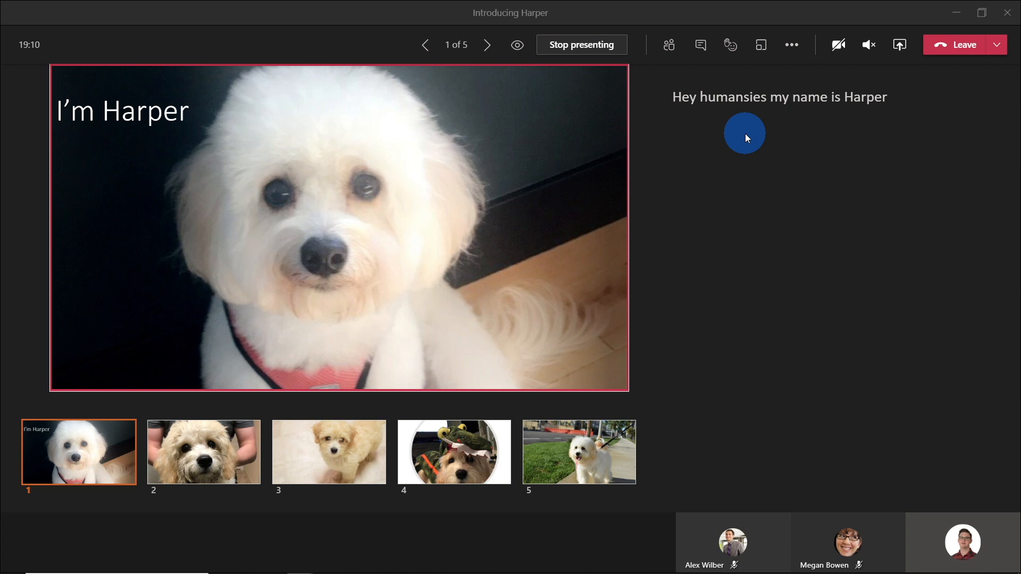
mouse_move(581, 171)
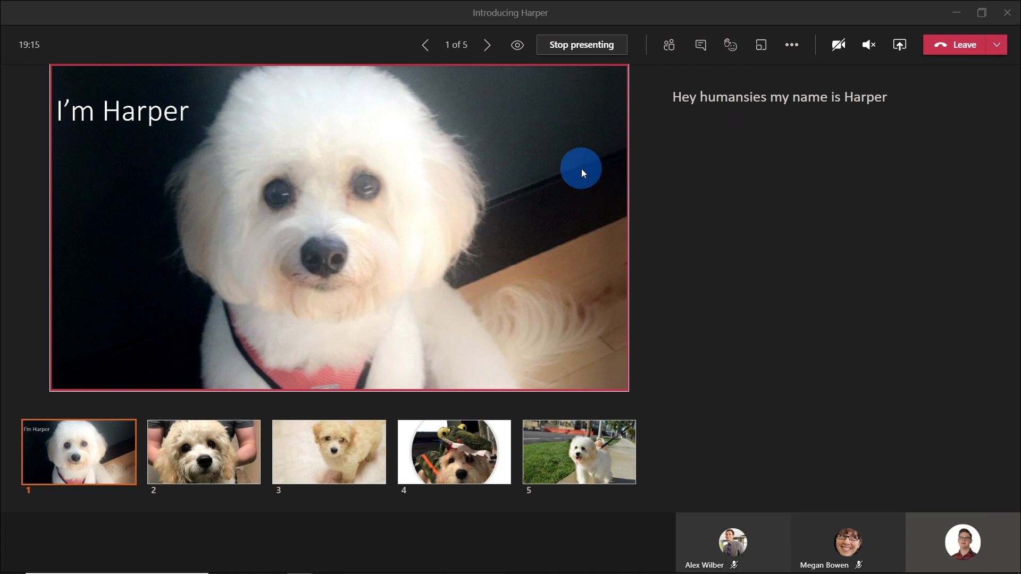
mouse_move(294, 276)
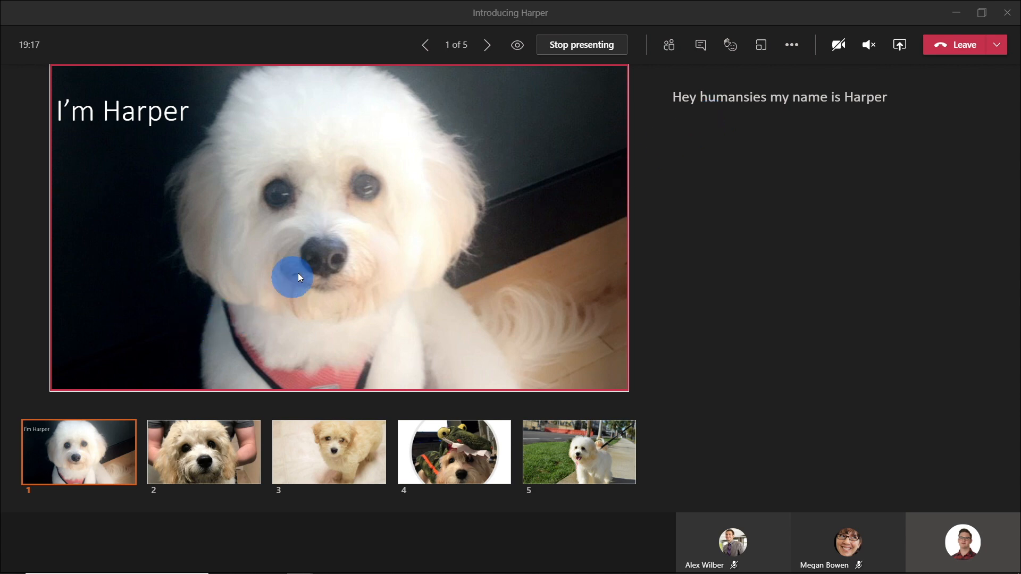
mouse_move(294, 255)
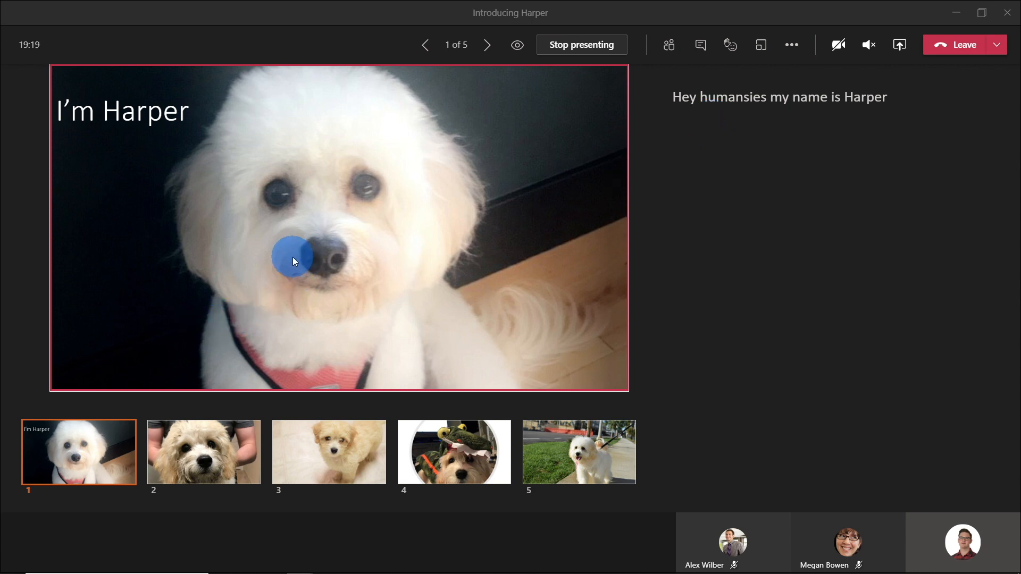
mouse_move(402, 218)
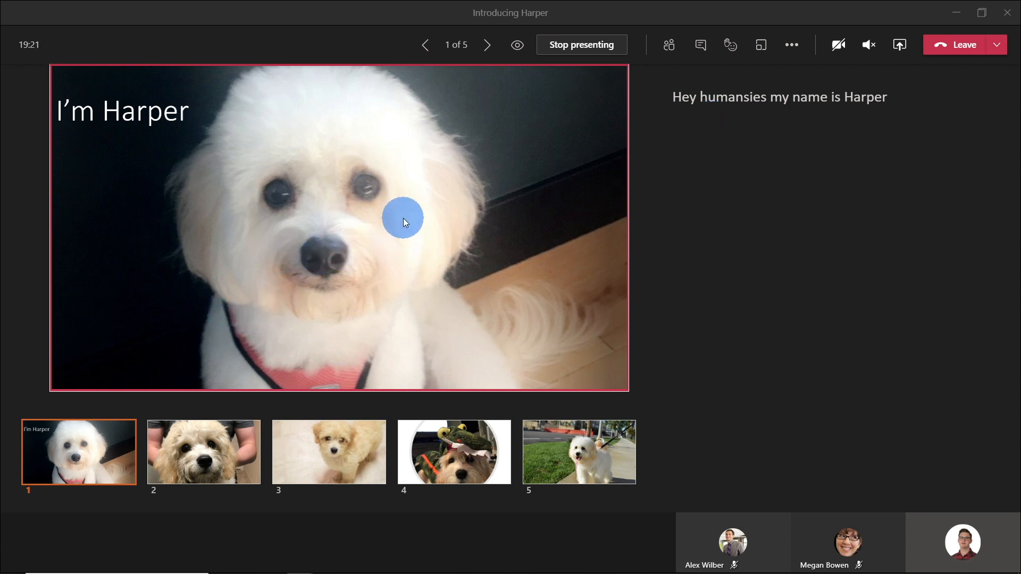
mouse_move(486, 45)
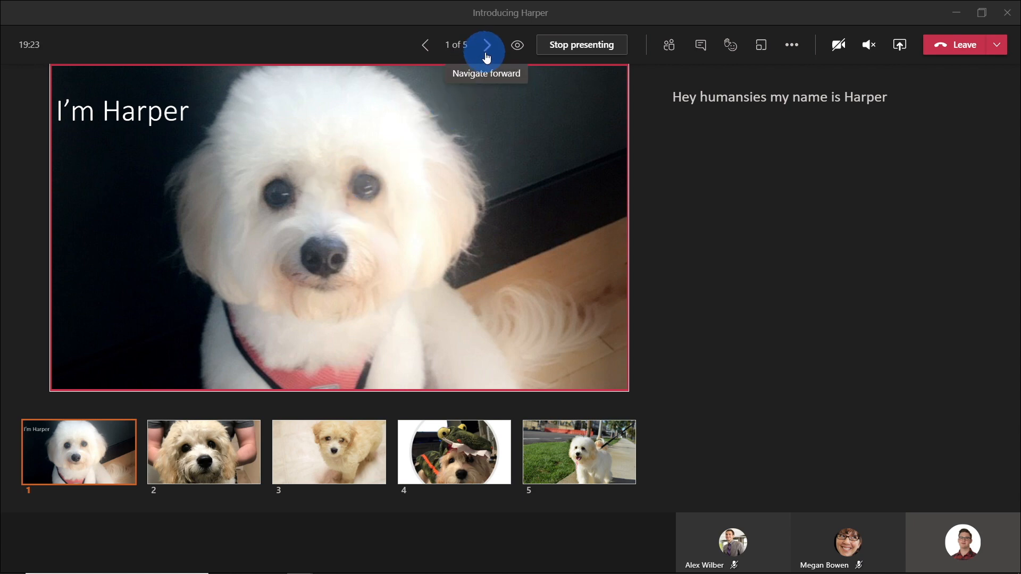
left_click(486, 45)
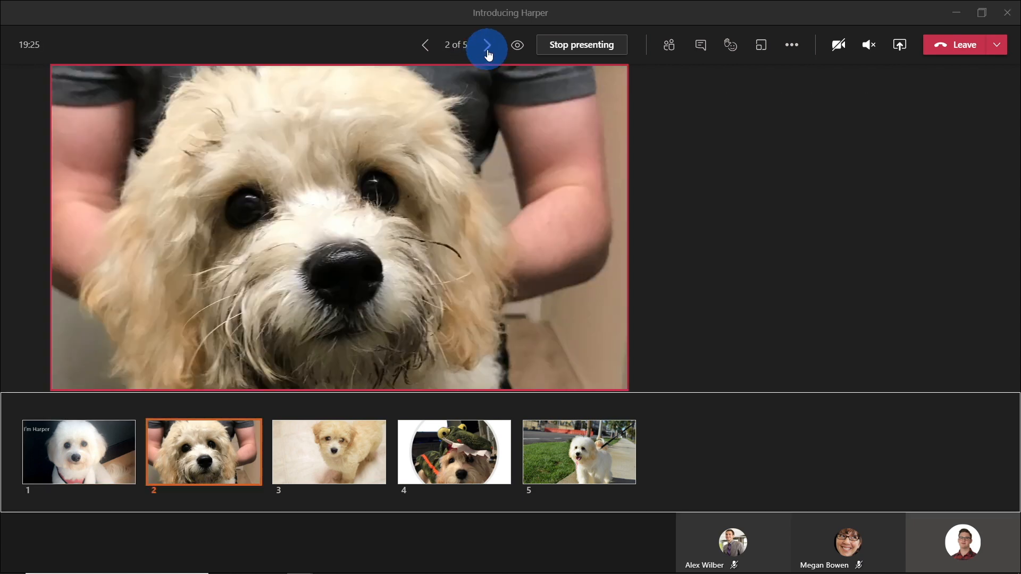
left_click(486, 45)
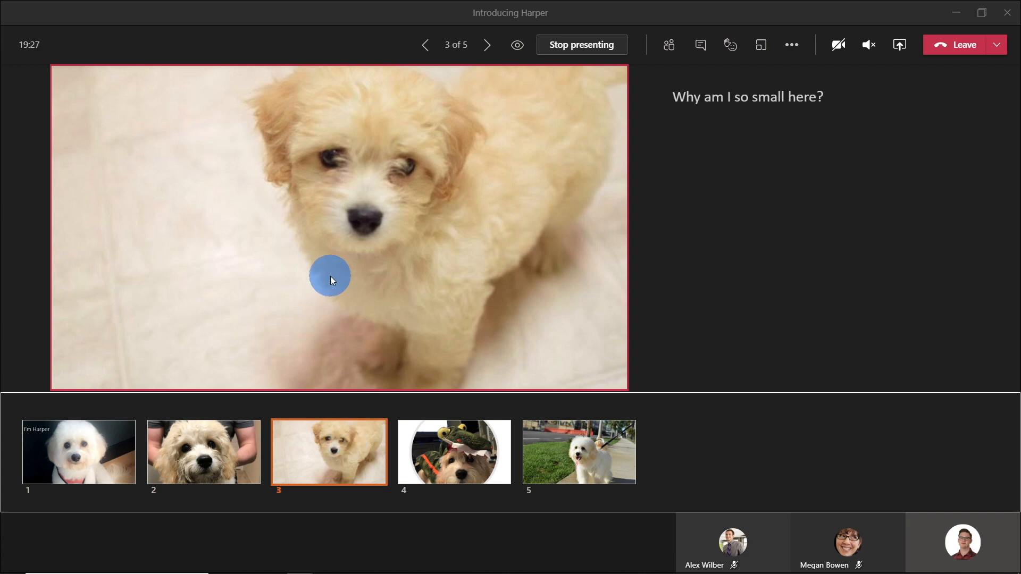
mouse_move(382, 301)
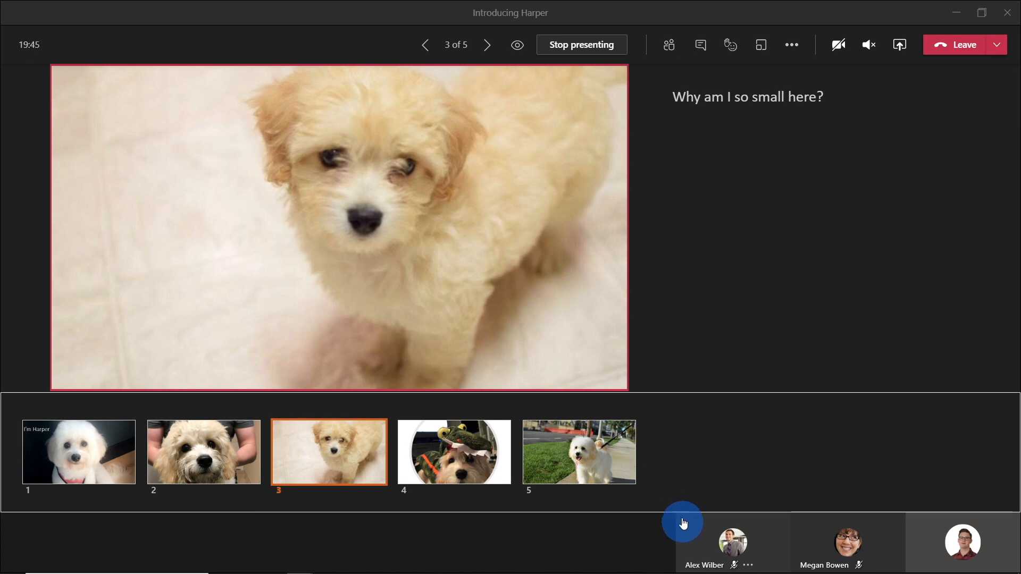
mouse_move(658, 434)
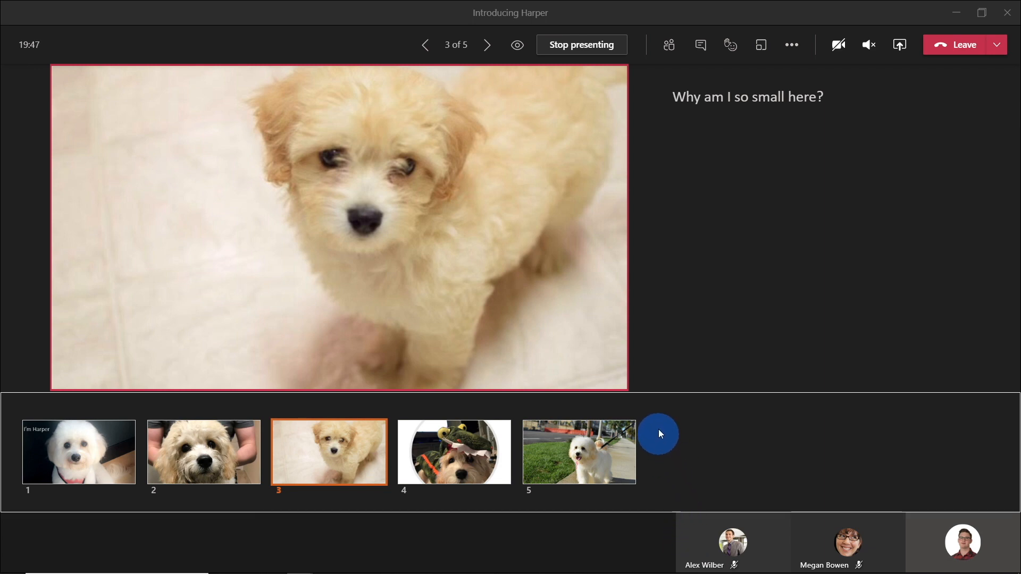
mouse_move(652, 348)
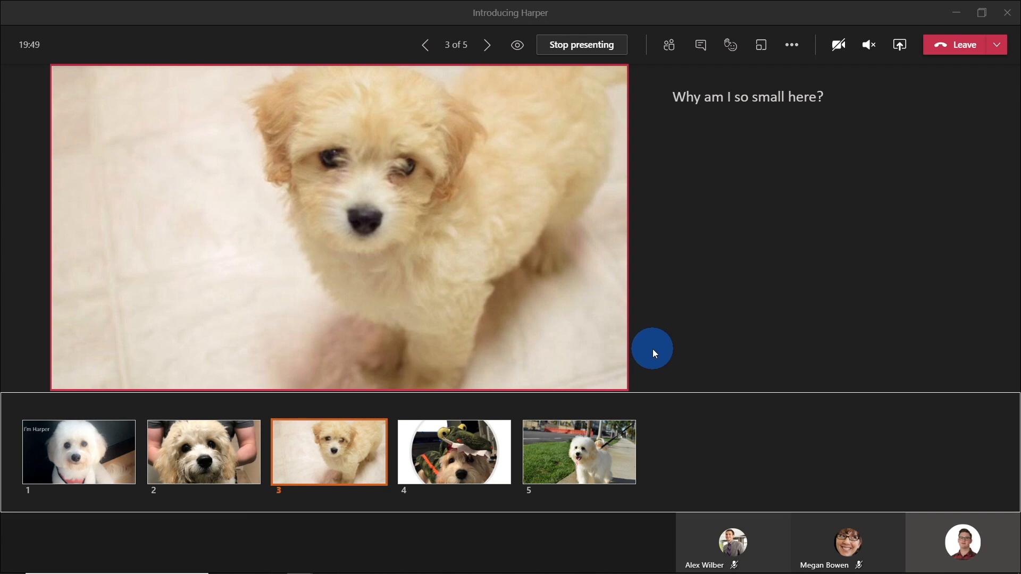
mouse_move(649, 290)
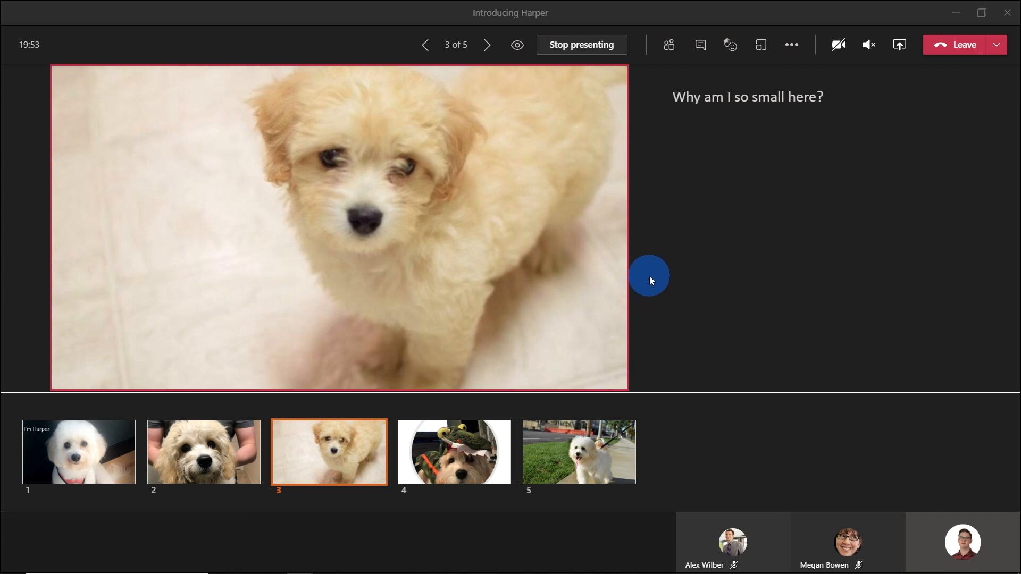
left_click(666, 44)
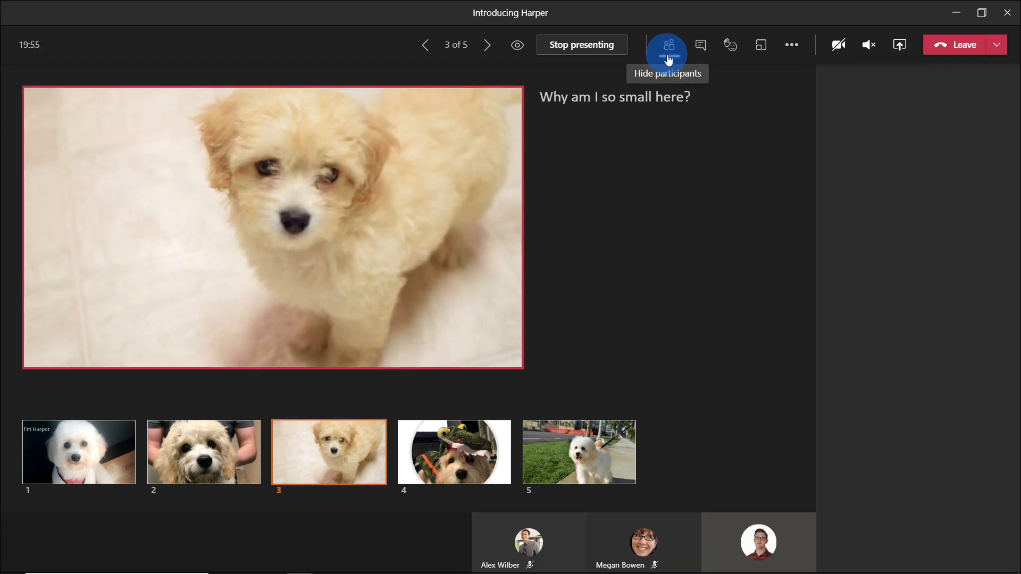
left_click(667, 45)
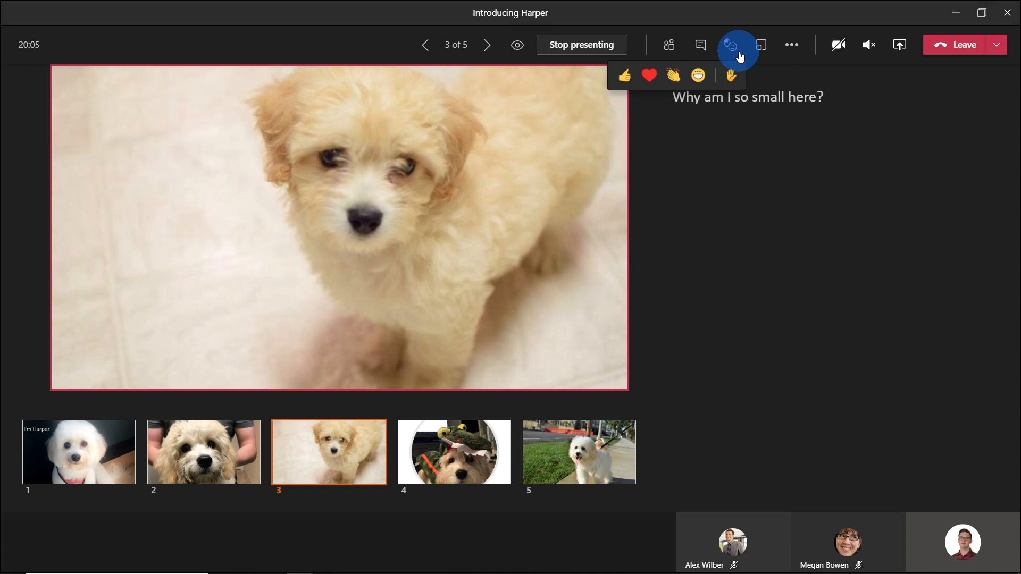
mouse_move(790, 45)
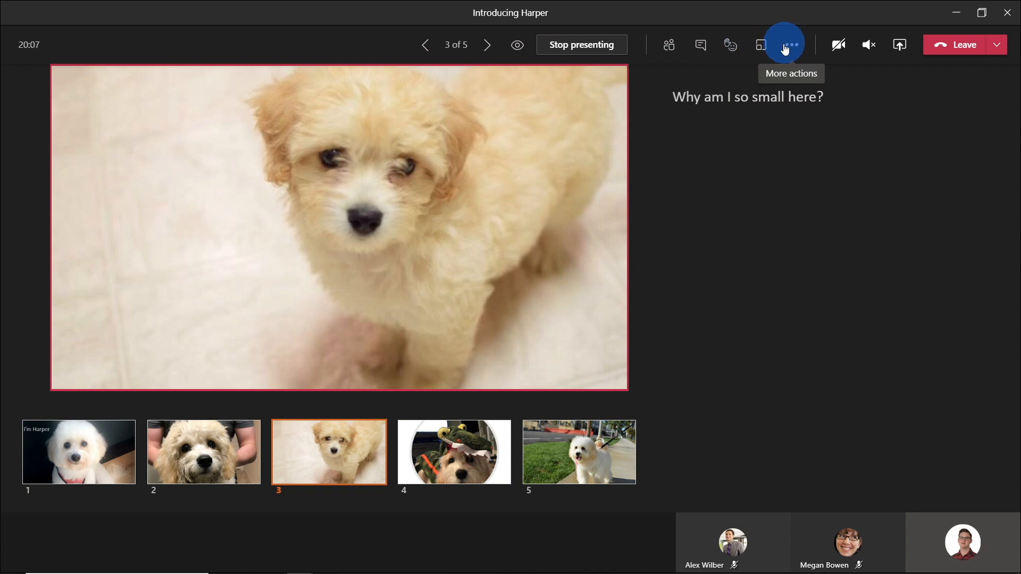
mouse_move(700, 45)
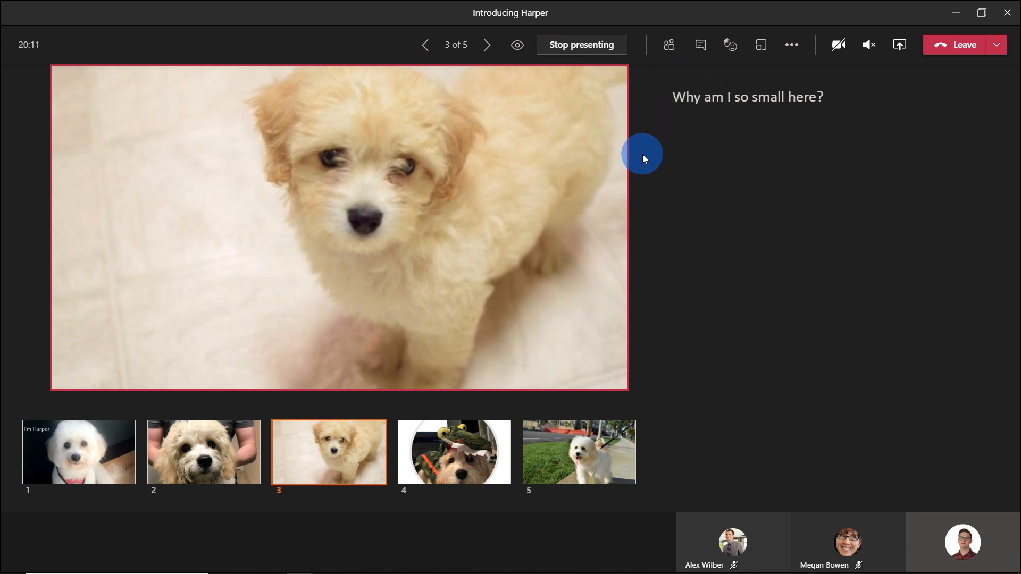
mouse_move(637, 157)
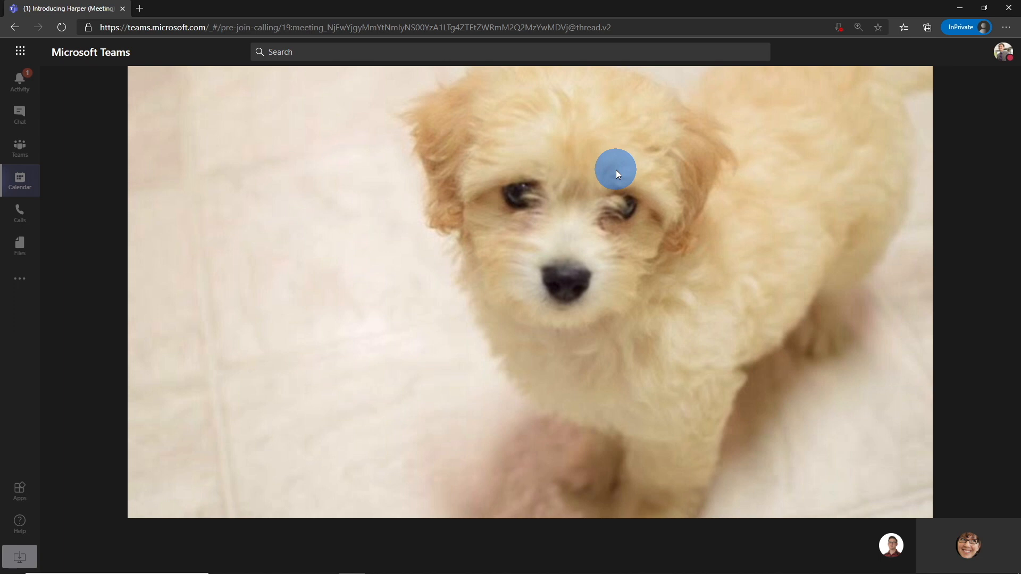
mouse_move(622, 178)
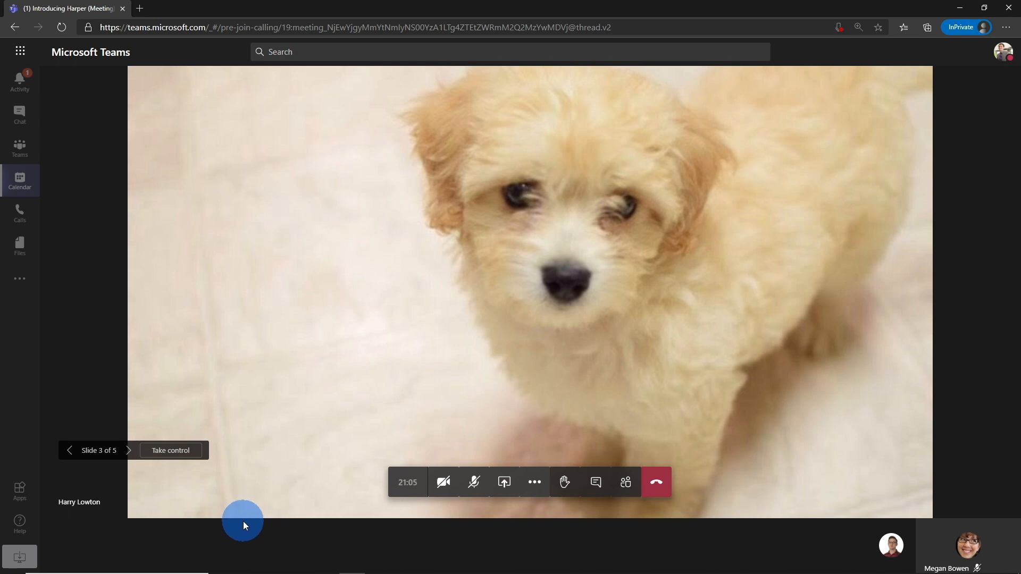
mouse_move(226, 513)
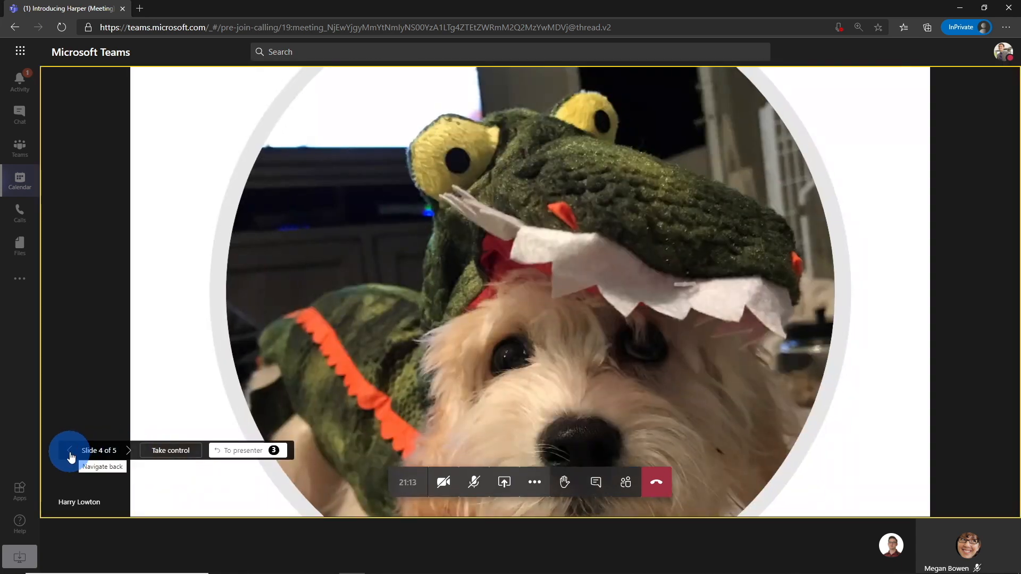
As the attendee, privately step back to slide 2 while the presenter stays on slide 3
left_click(70, 450)
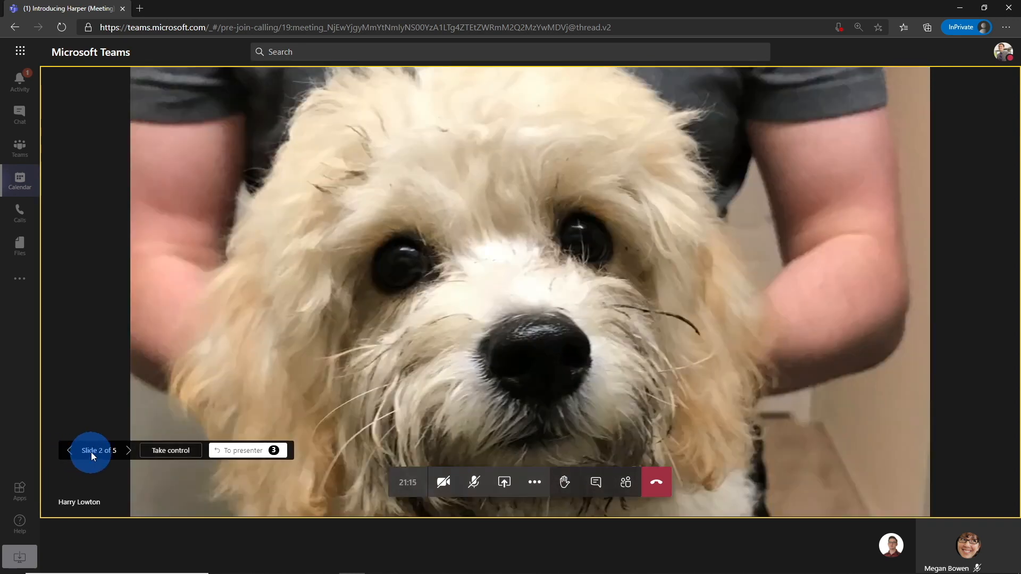
mouse_move(169, 450)
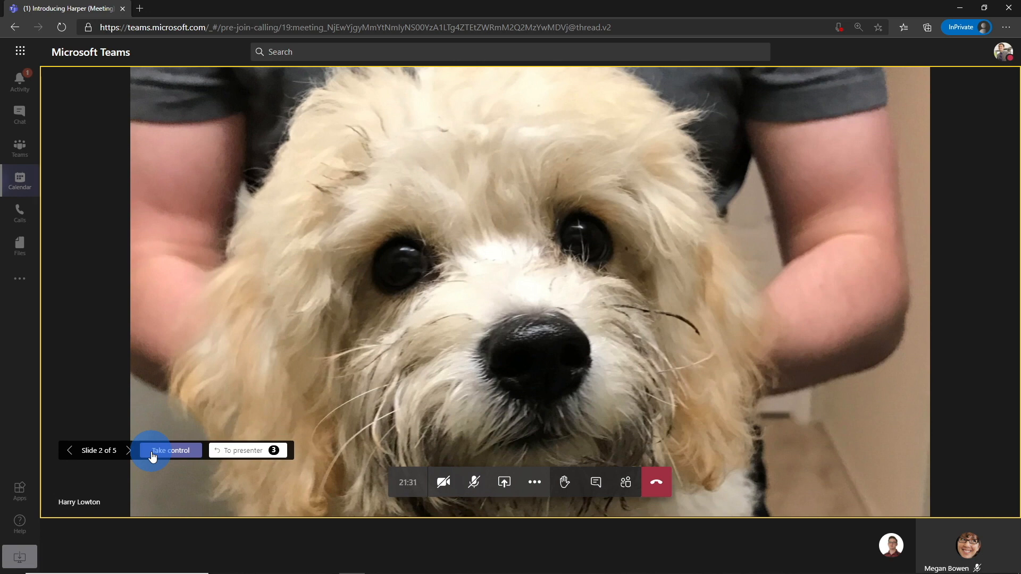
mouse_move(184, 419)
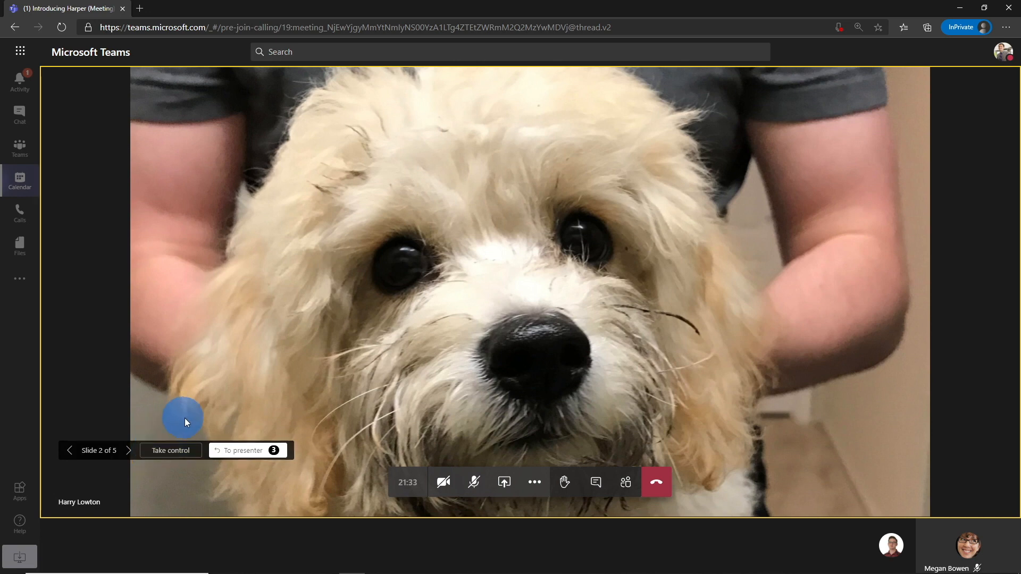
mouse_move(221, 379)
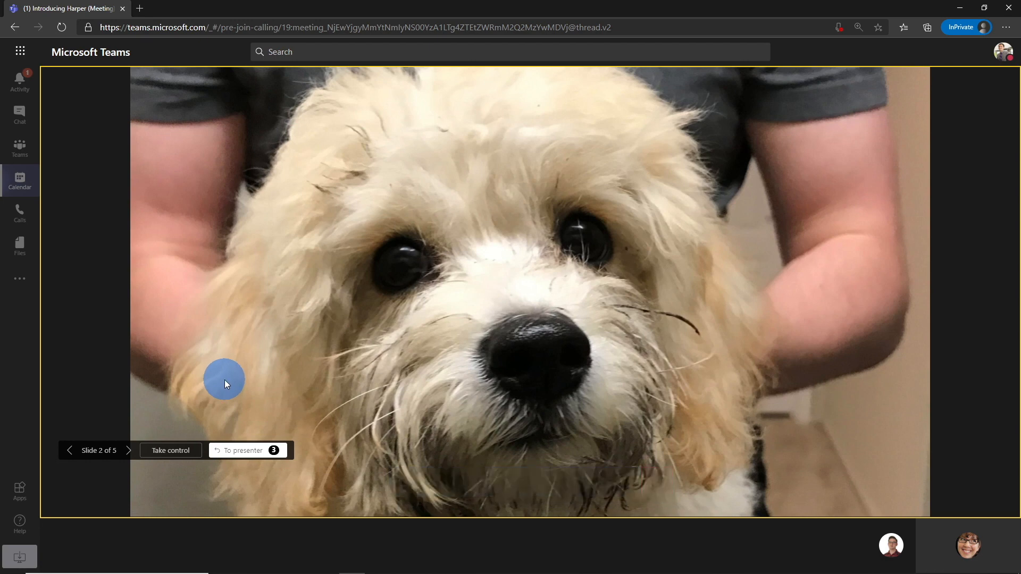
mouse_move(207, 384)
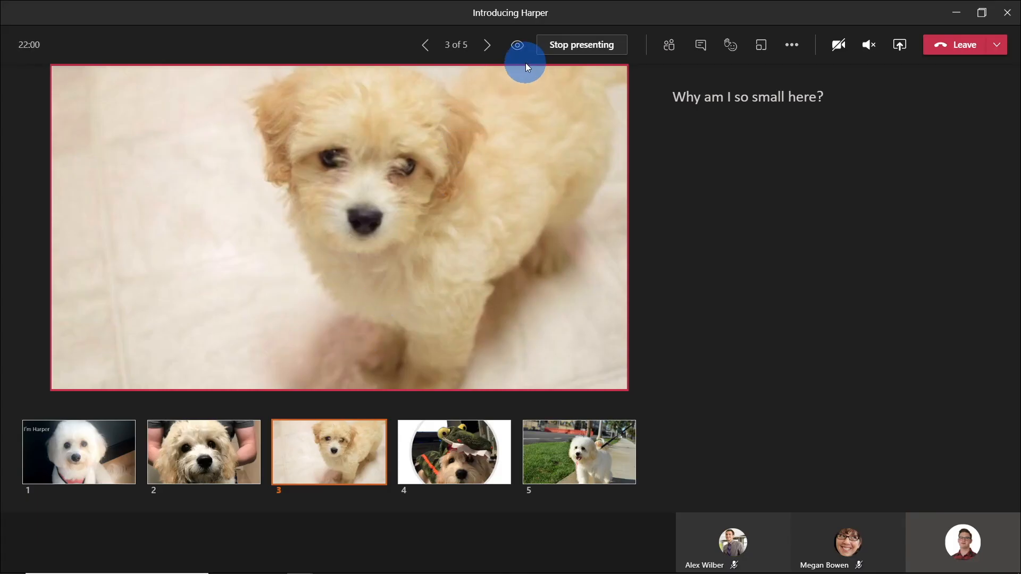
mouse_move(517, 44)
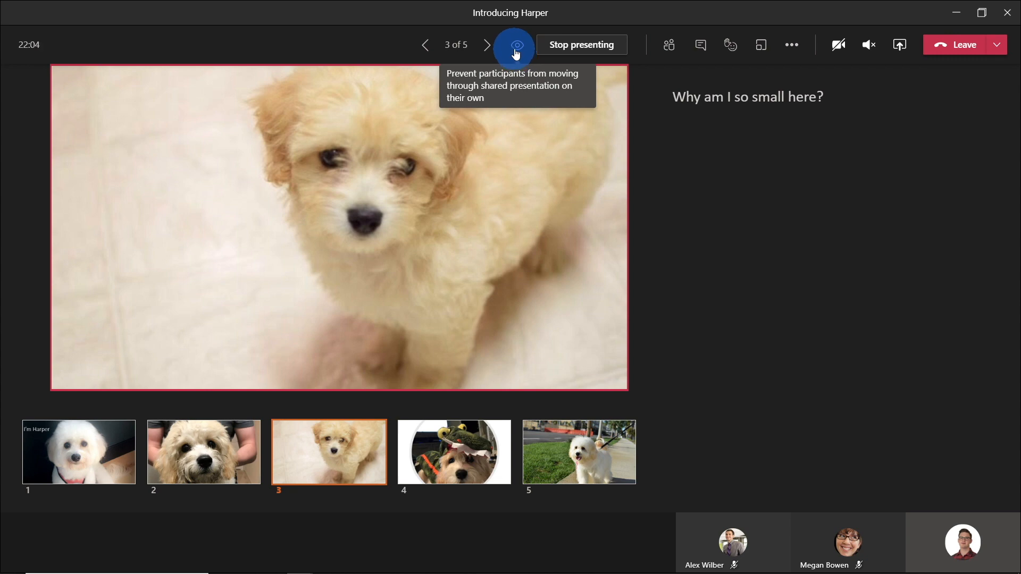
Disable private viewing via the eye icon and advance the deck to slide 4
left_click(515, 45)
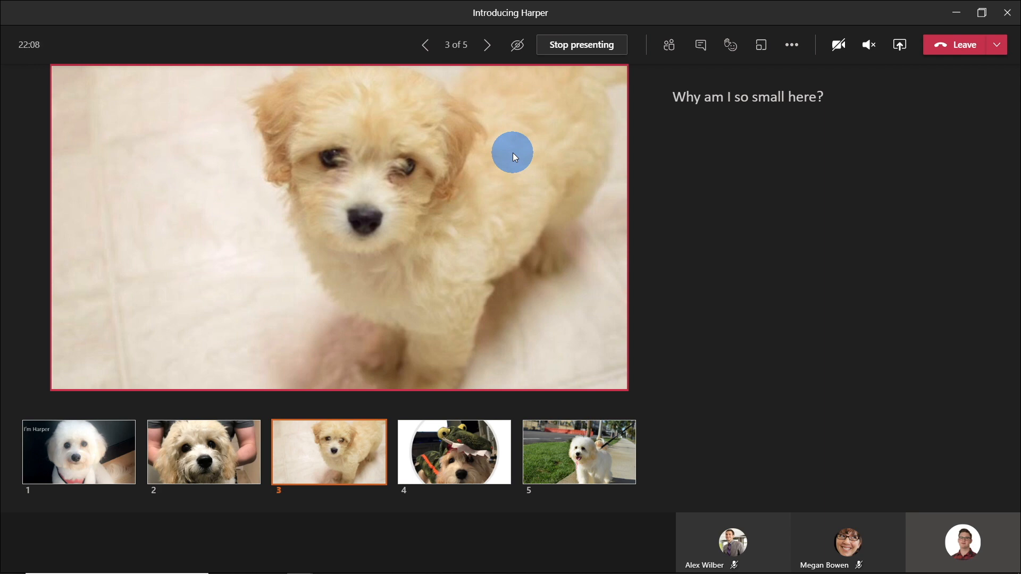
mouse_move(452, 298)
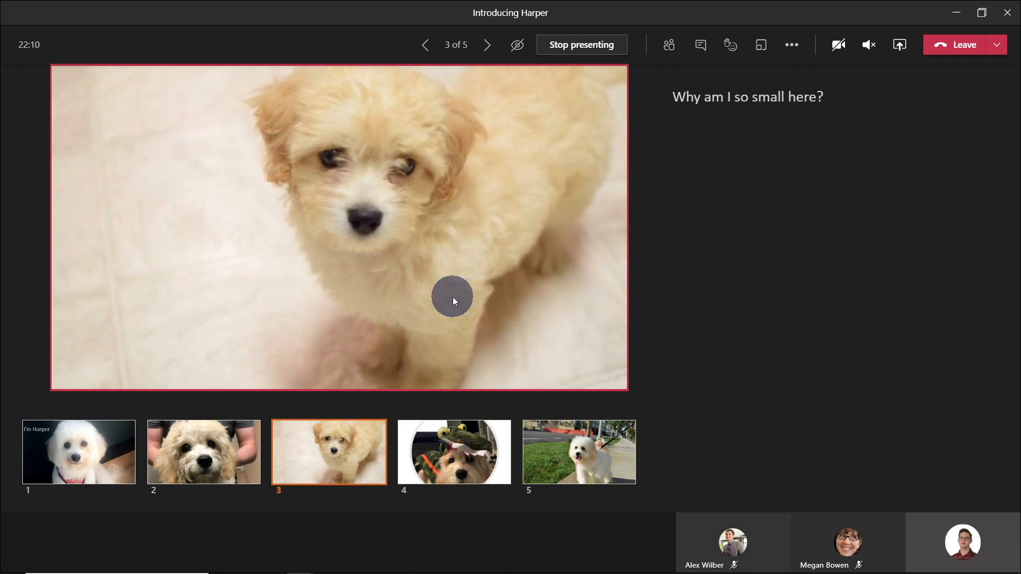
left_click(486, 45)
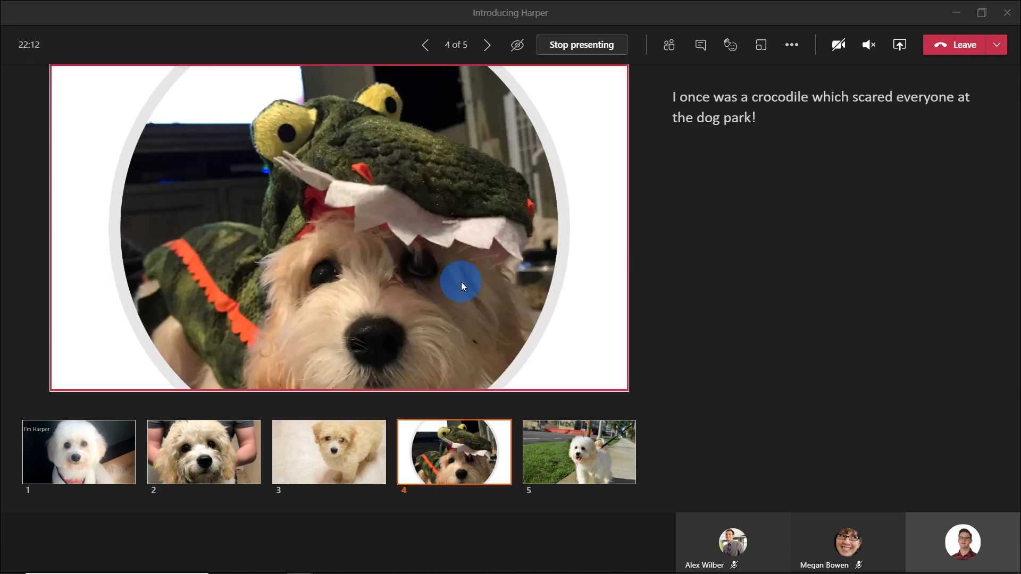
left_click(487, 45)
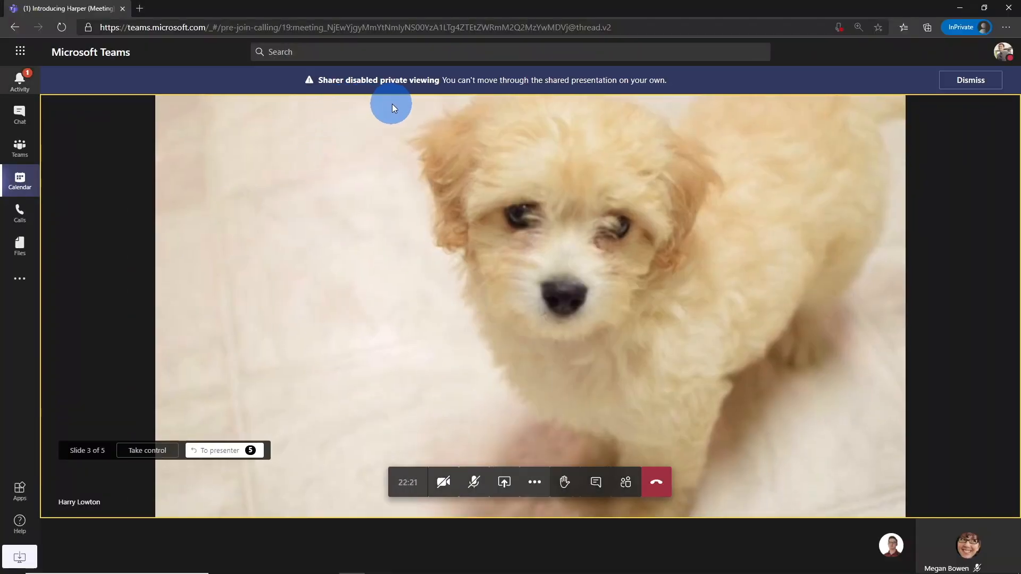
mouse_move(417, 142)
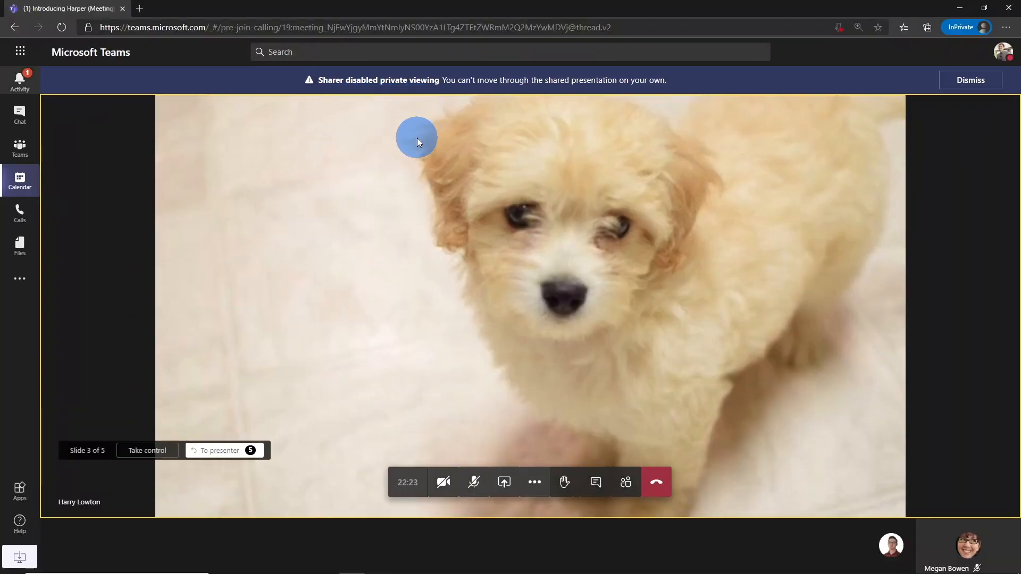